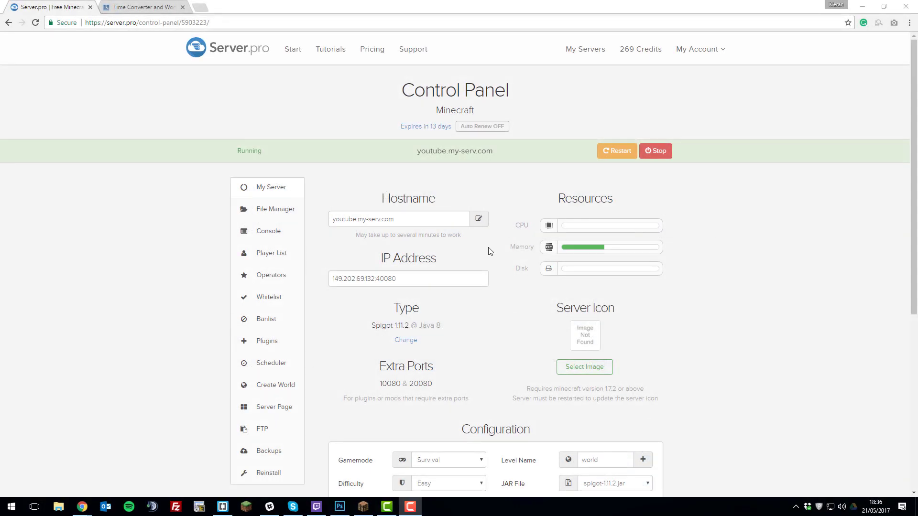
pyautogui.moveTo(492, 249)
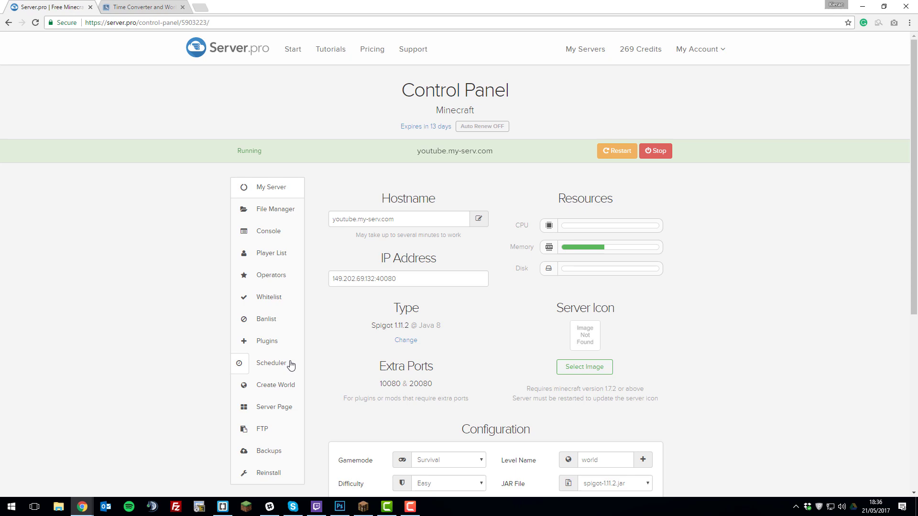
# Reach the Scheduler page from My Servers via the youtube.my-serv.com server's Control Panel.
pyautogui.click(271, 364)
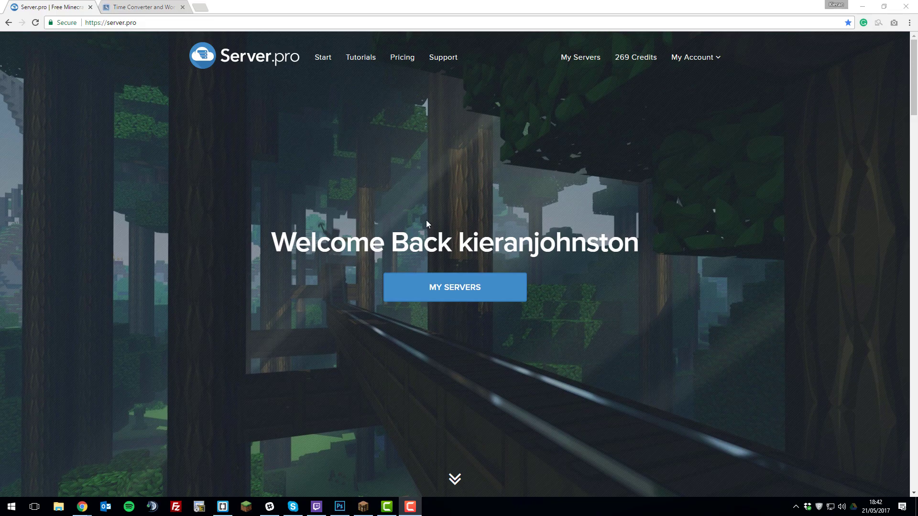
pyautogui.moveTo(579, 69)
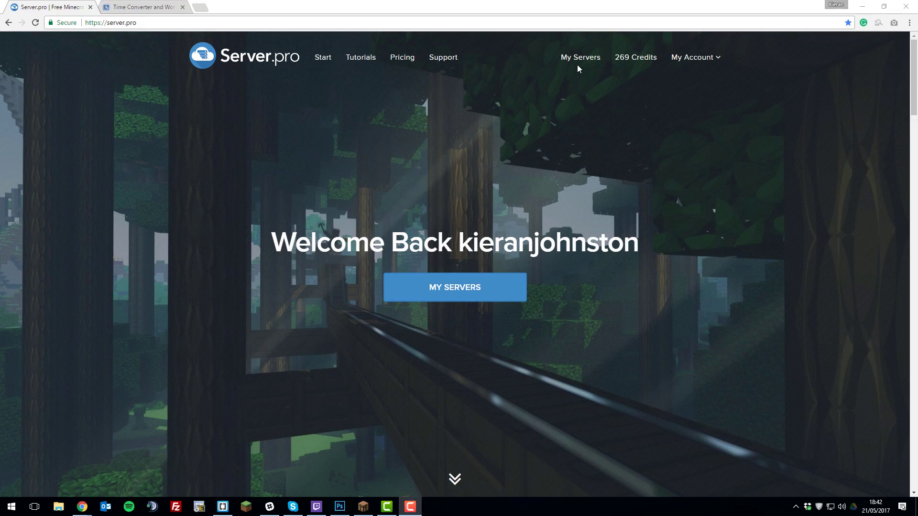
pyautogui.click(454, 288)
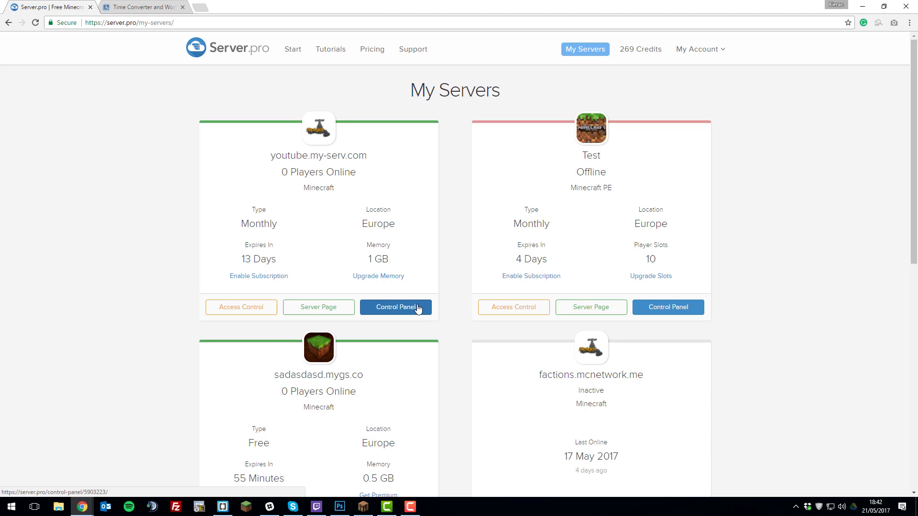
pyautogui.click(396, 307)
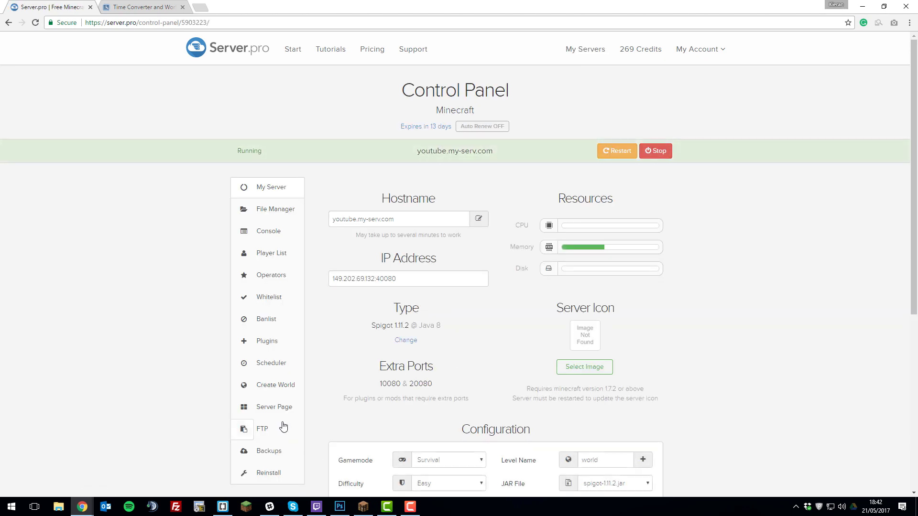
pyautogui.click(270, 362)
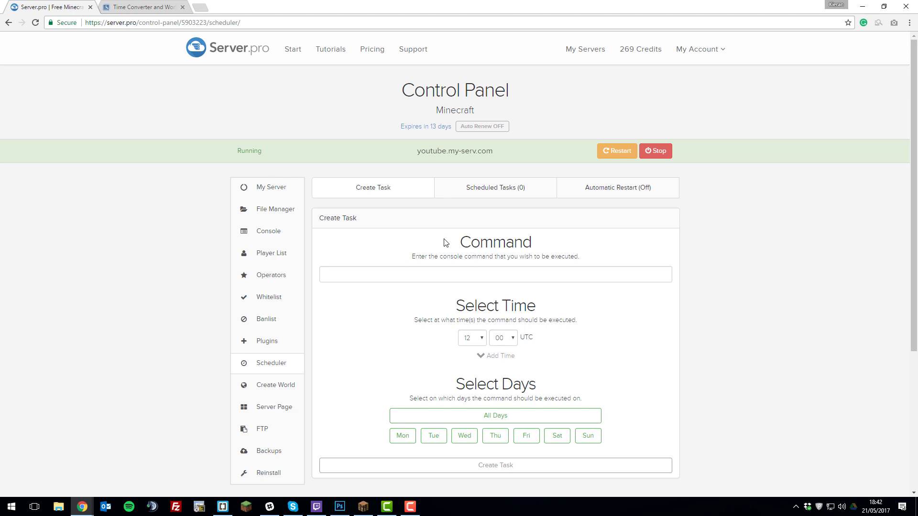
# Enter the task command 'say How is everyone doing?' and move to the time zone converter.
pyautogui.click(495, 274)
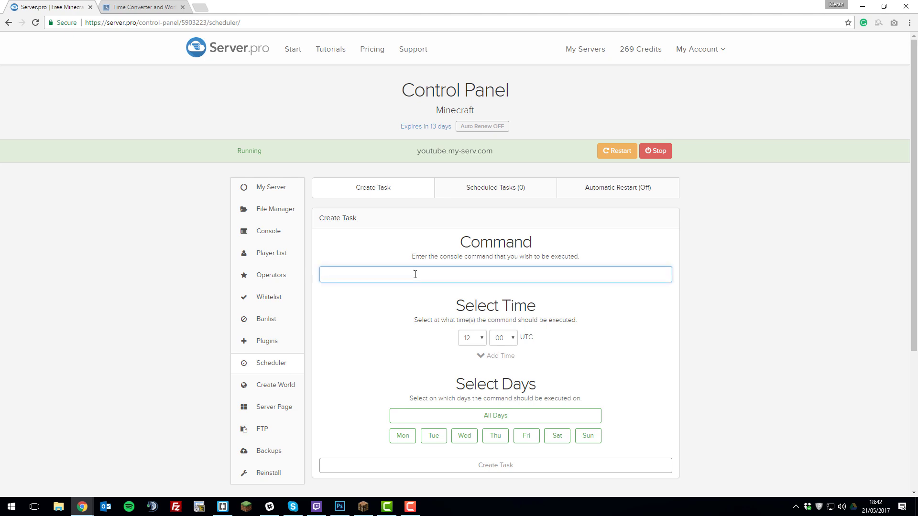
pyautogui.write('say')
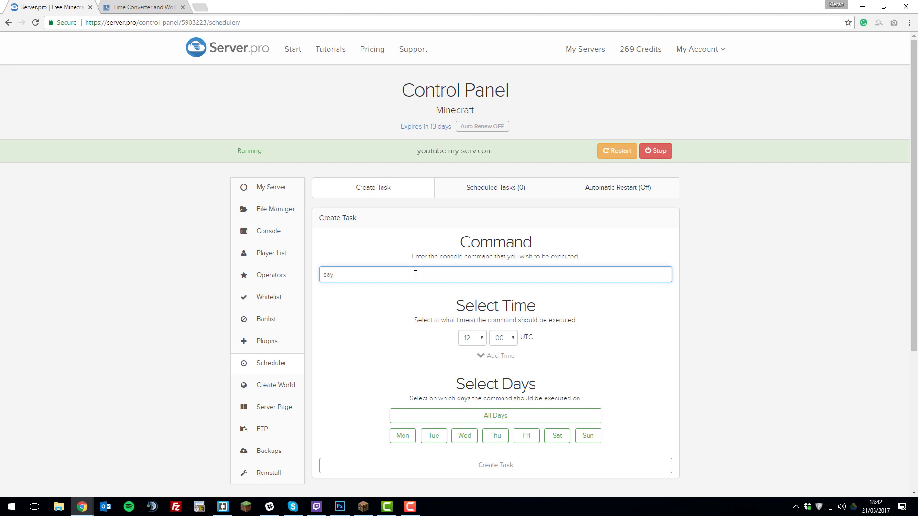
pyautogui.write('How is every')
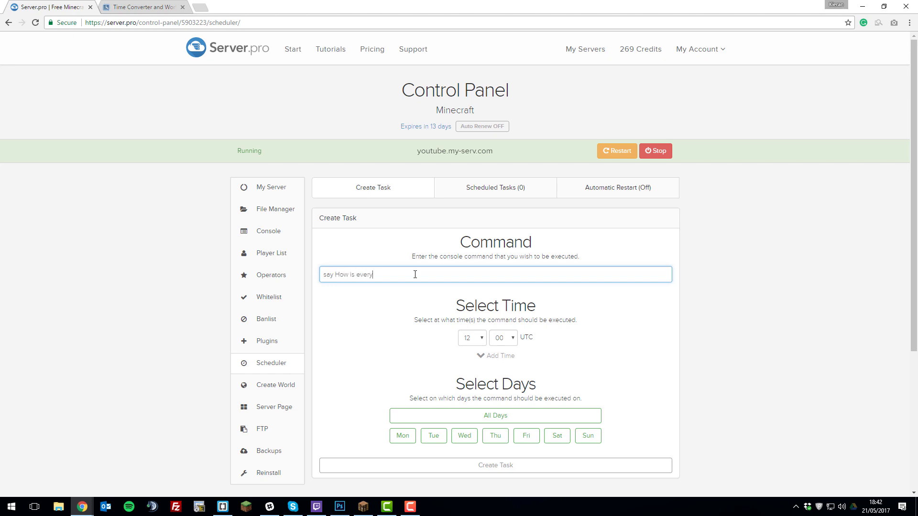
pyautogui.write('one doing?')
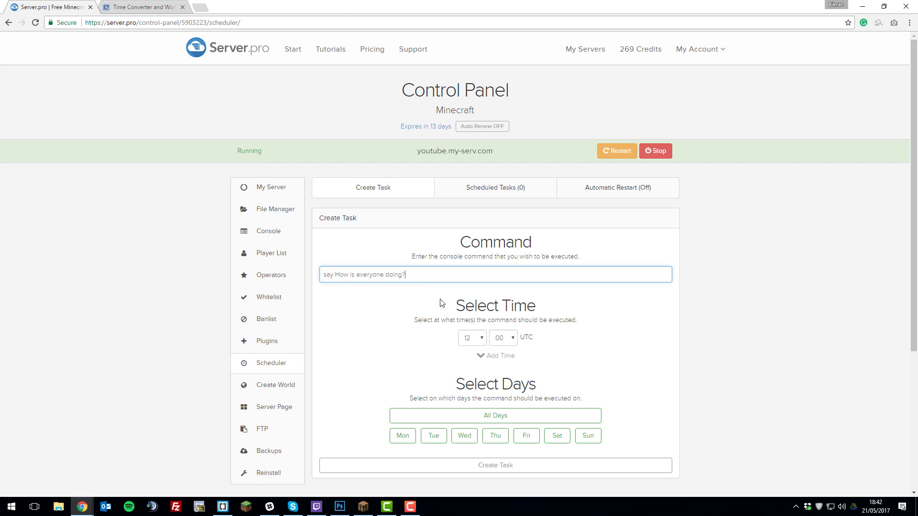
pyautogui.moveTo(416, 256)
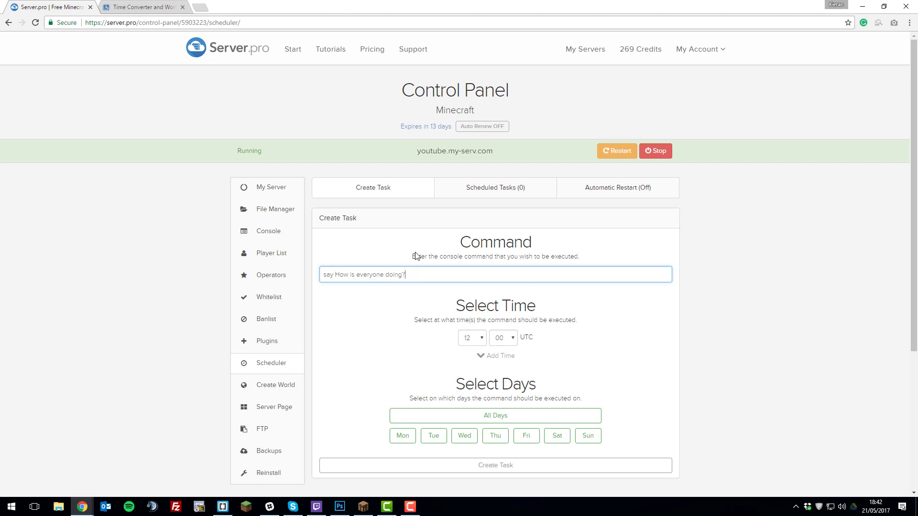
pyautogui.moveTo(554, 341)
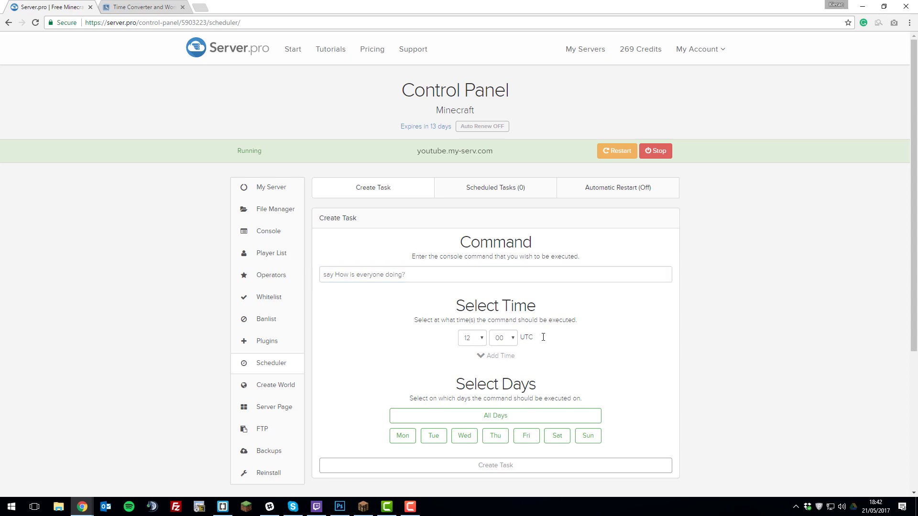
pyautogui.click(141, 6)
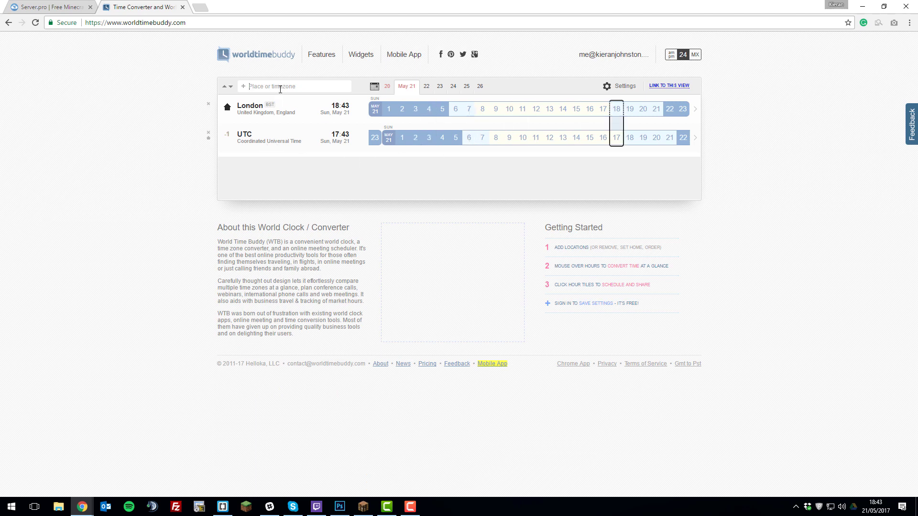
# Add New York to the London/UTC comparison, then return to the Server.pro scheduler.
pyautogui.write('new york')
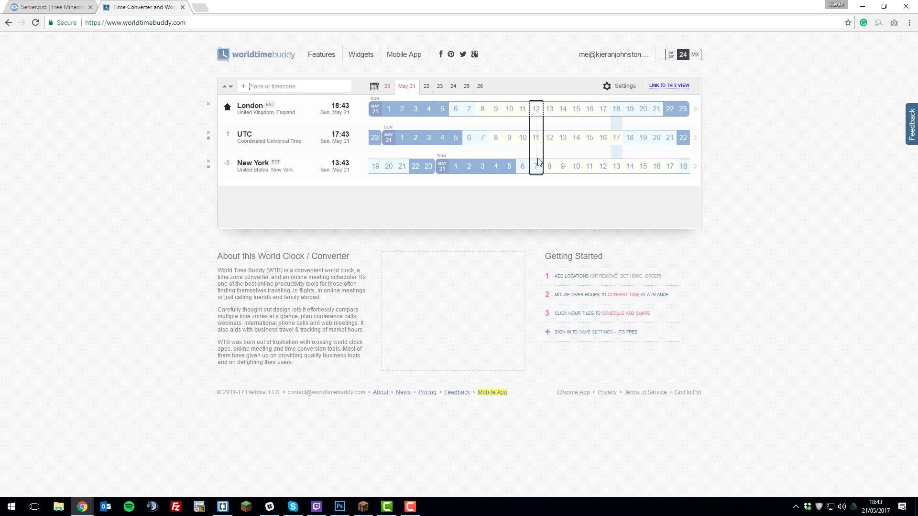
pyautogui.moveTo(537, 174)
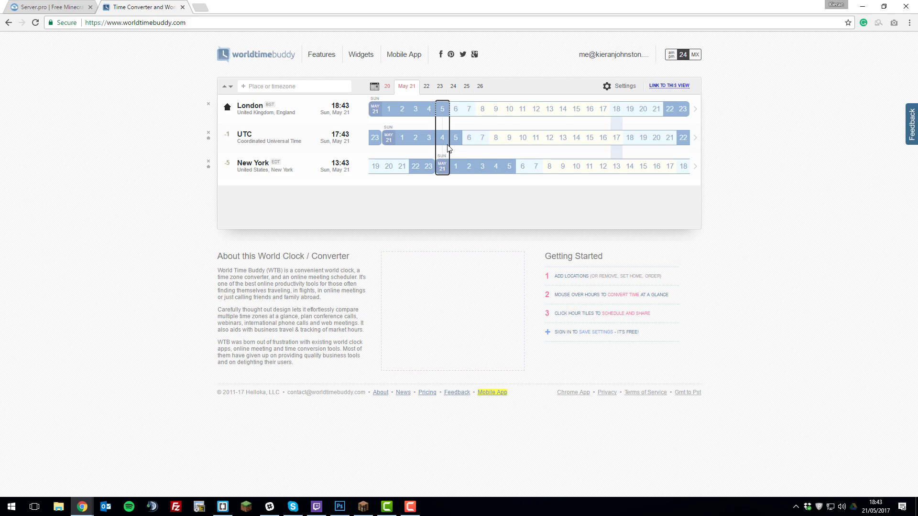
pyautogui.click(46, 7)
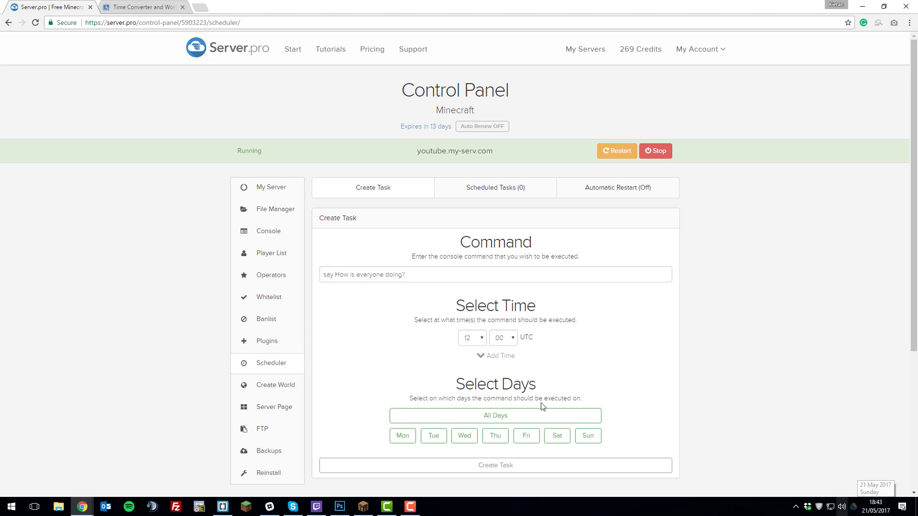
# Schedule the say task for 17:45 UTC on all days and create it.
pyautogui.click(471, 338)
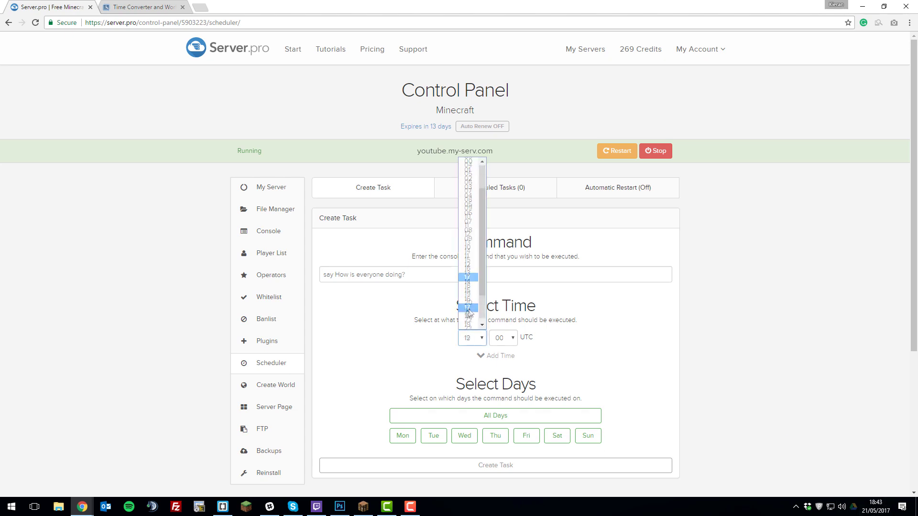
pyautogui.click(502, 338)
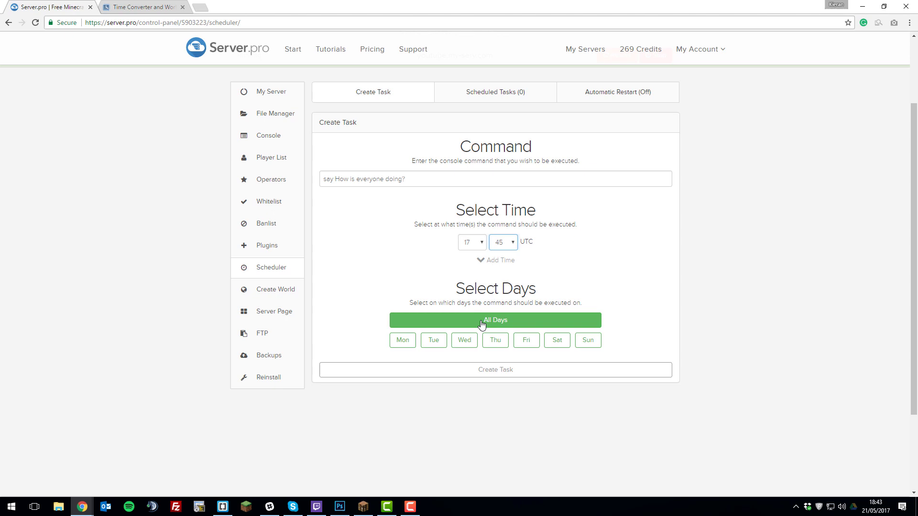
pyautogui.click(495, 319)
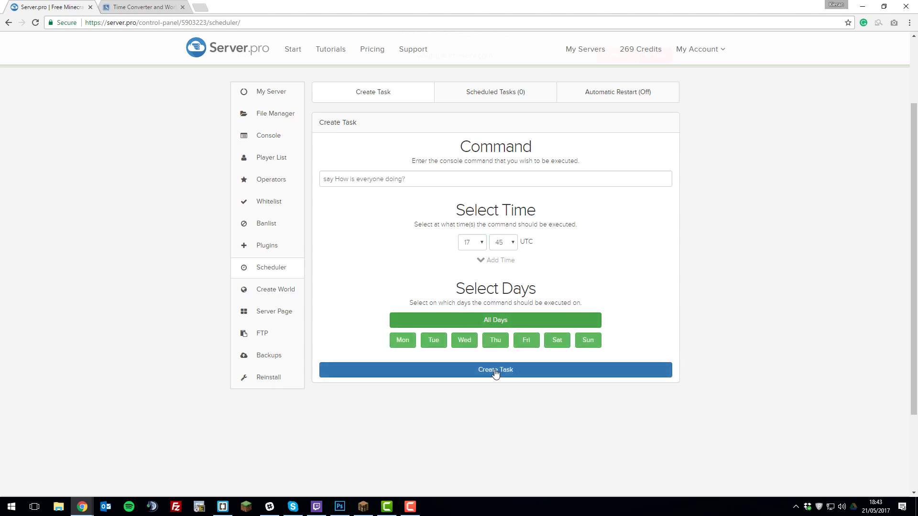
pyautogui.click(495, 369)
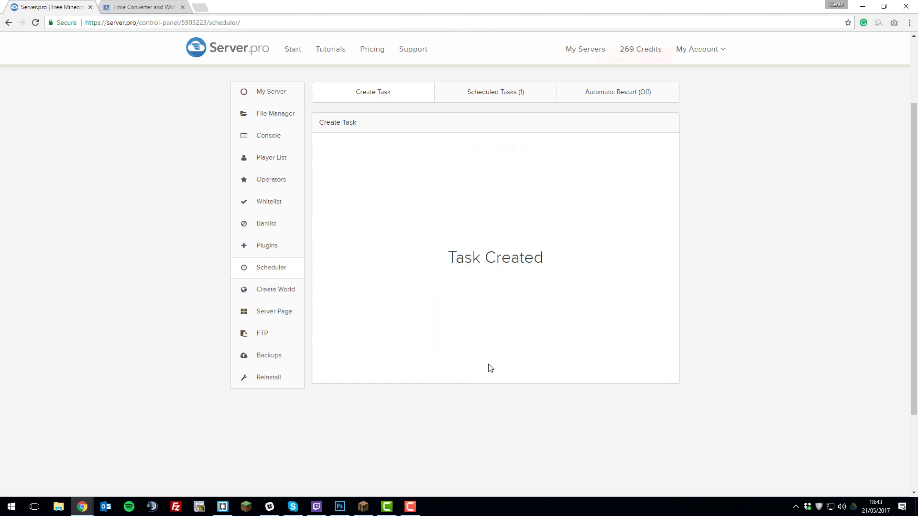
pyautogui.click(373, 92)
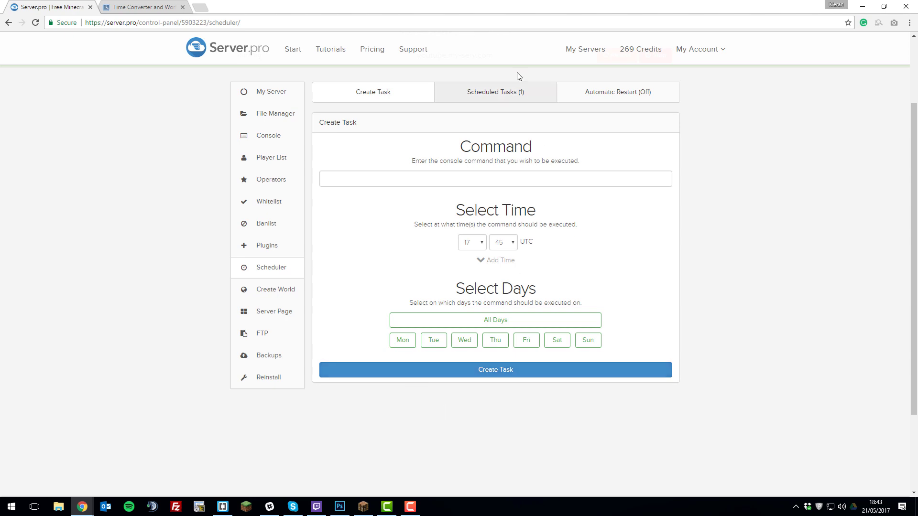
# Review the 17:45 say task in Scheduled Tasks, then switch to Automatic Restart settings.
pyautogui.click(494, 92)
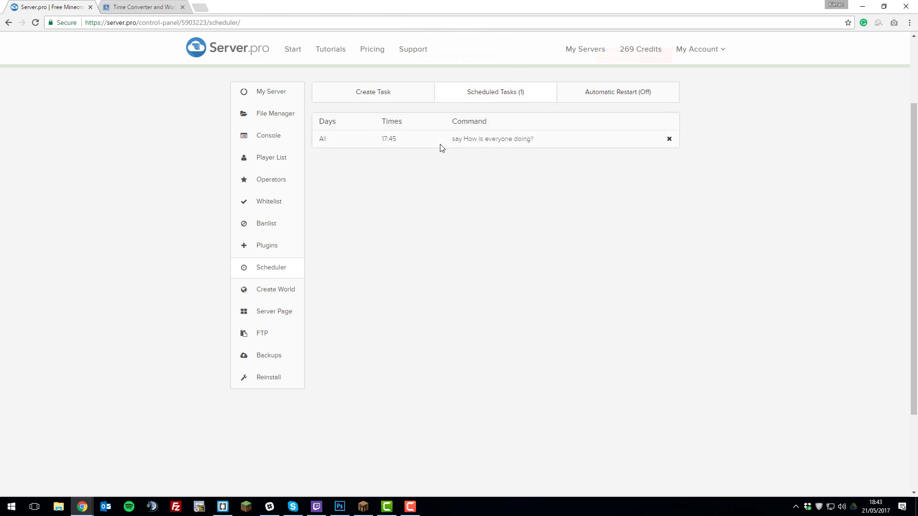
pyautogui.moveTo(410, 198)
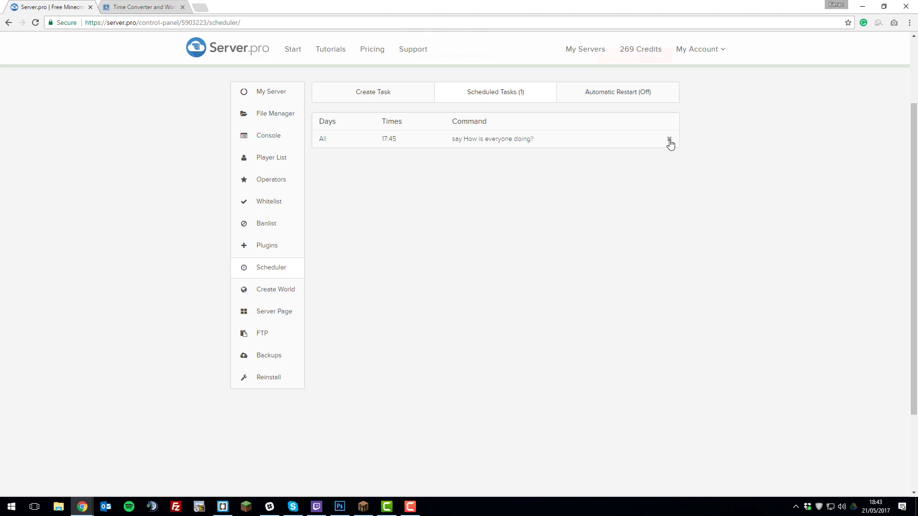
pyautogui.click(617, 92)
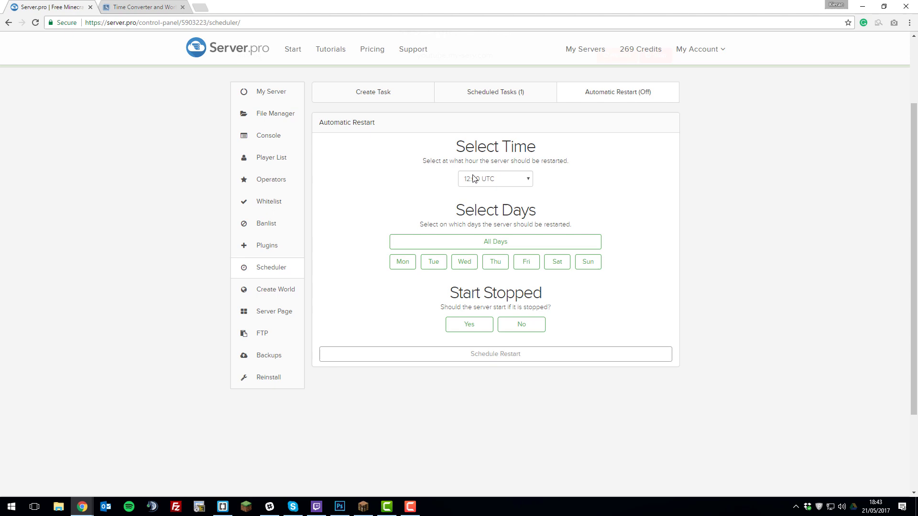
# Schedule a daily 00:00 UTC restart with Start Stopped set to Yes.
pyautogui.click(494, 179)
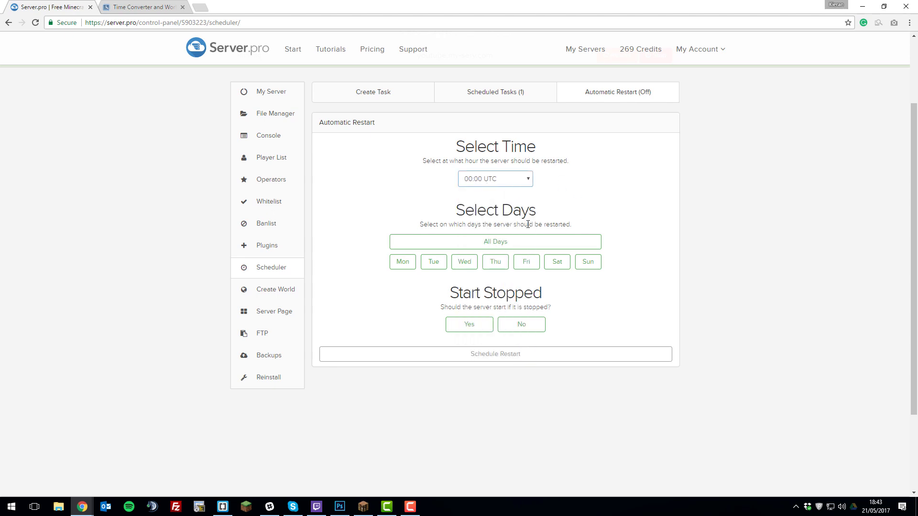
pyautogui.click(495, 241)
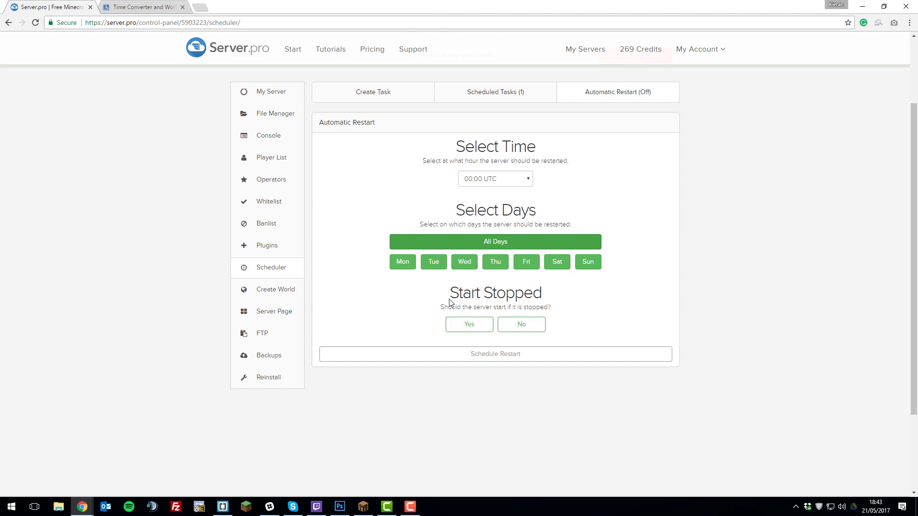
pyautogui.click(469, 324)
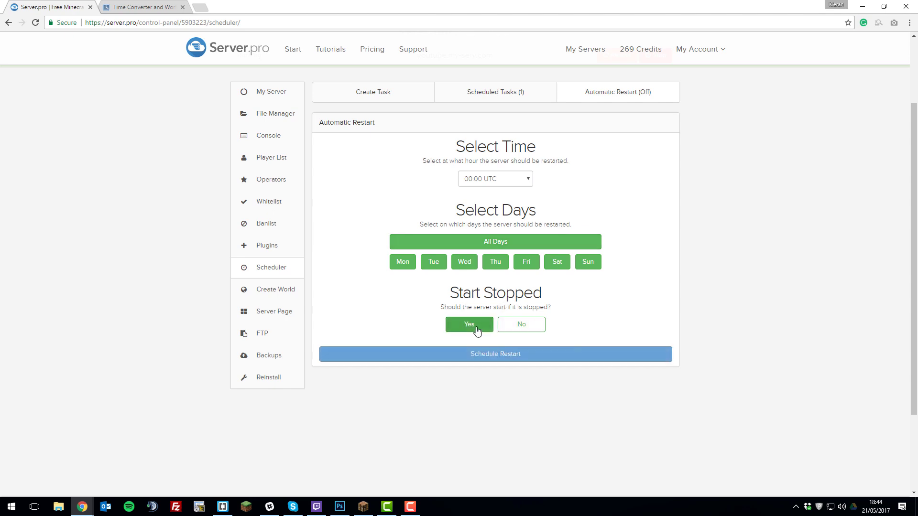
pyautogui.moveTo(495, 354)
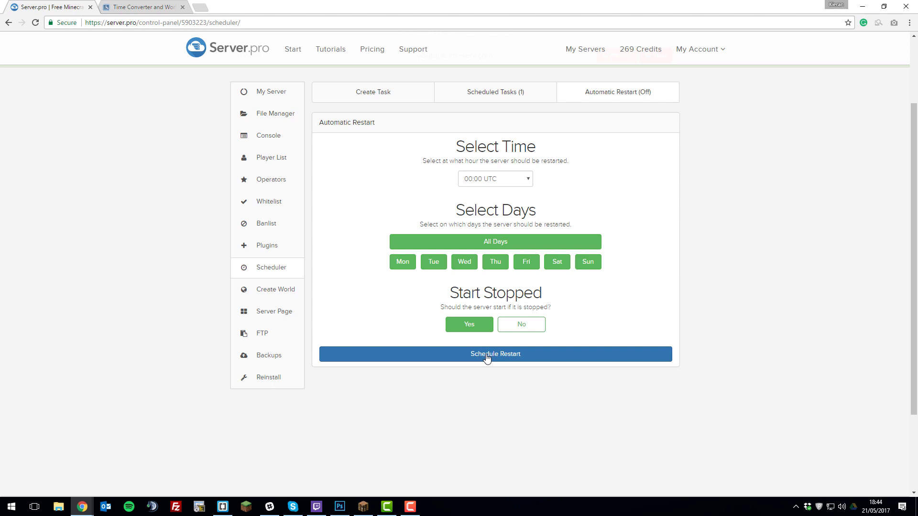
pyautogui.click(494, 354)
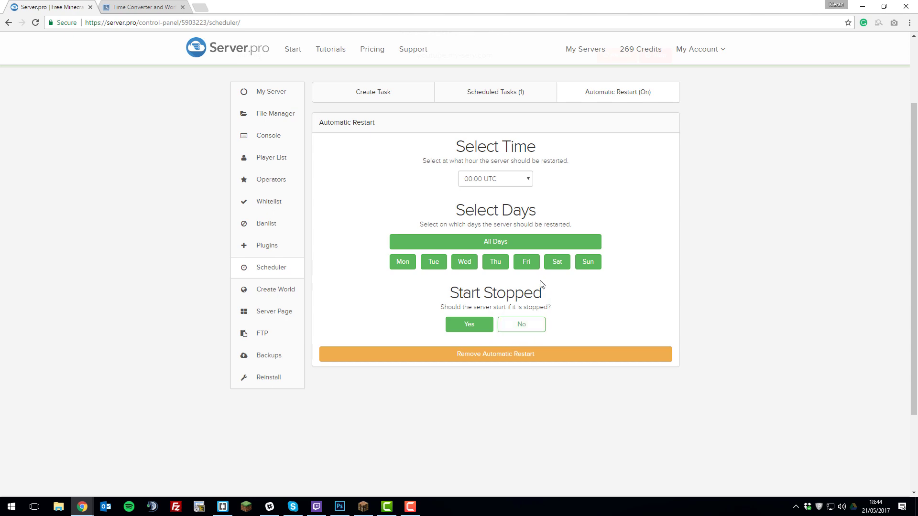
pyautogui.moveTo(491, 303)
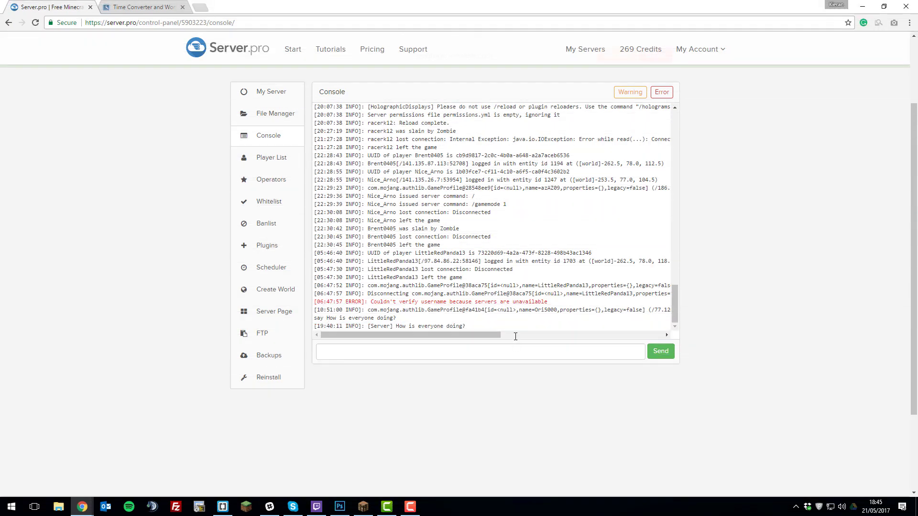
pyautogui.moveTo(875, 504)
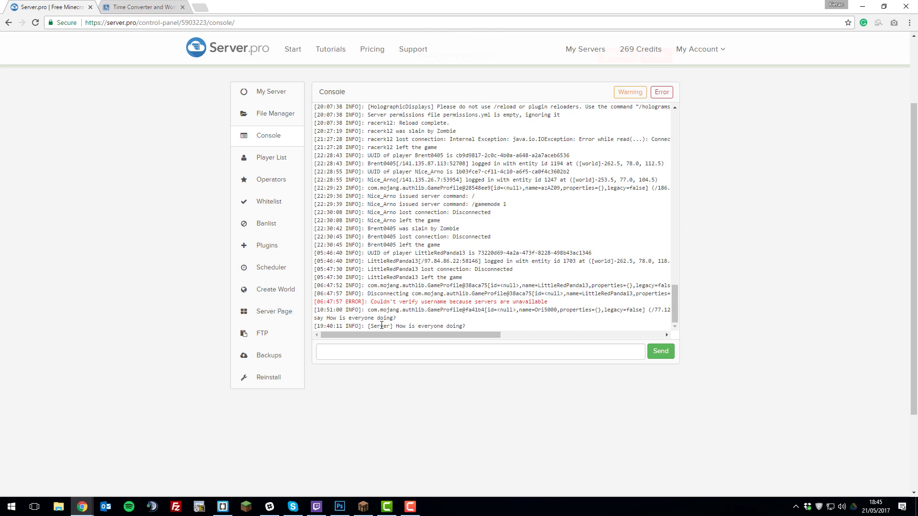
pyautogui.moveTo(292, 285)
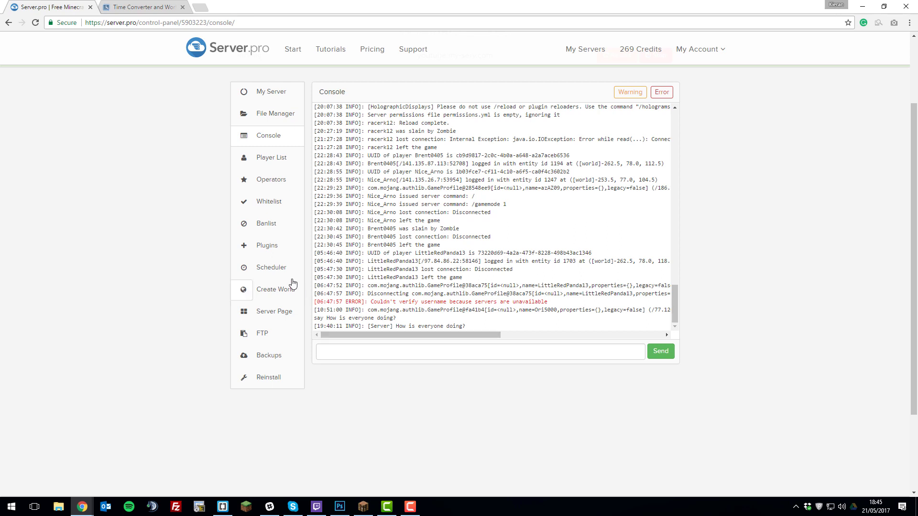
# Enter the command 'say Hey it's monday, i hope everyone is doing well!' in a new task.
pyautogui.click(271, 267)
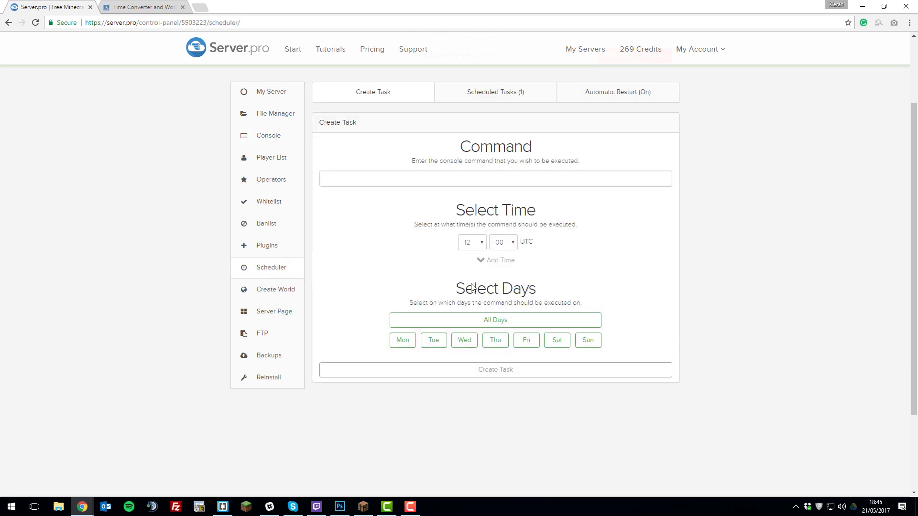
pyautogui.click(494, 179)
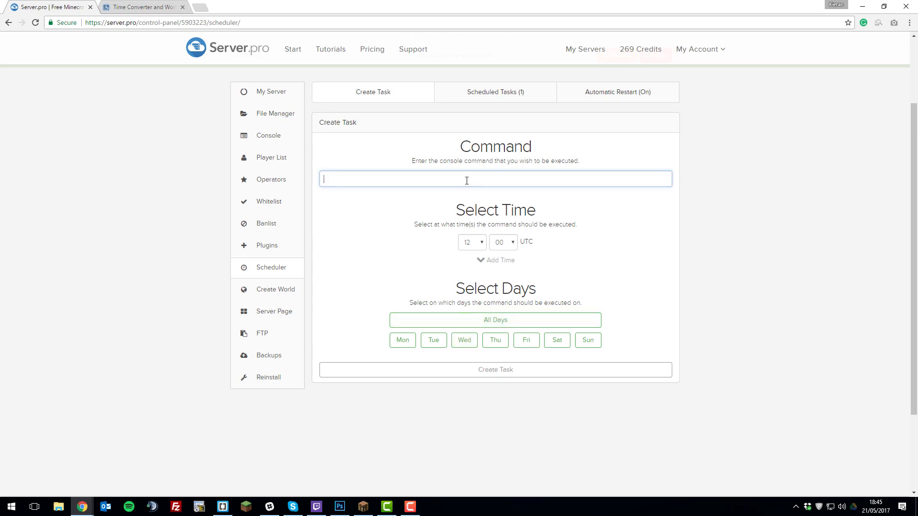
pyautogui.write("say Hey it's monday, i hope everyone is doi")
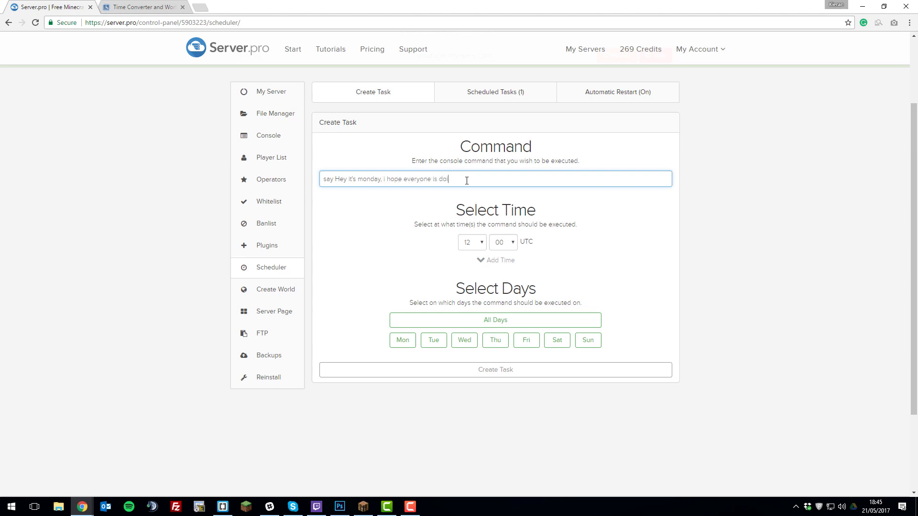
pyautogui.write('ng well!')
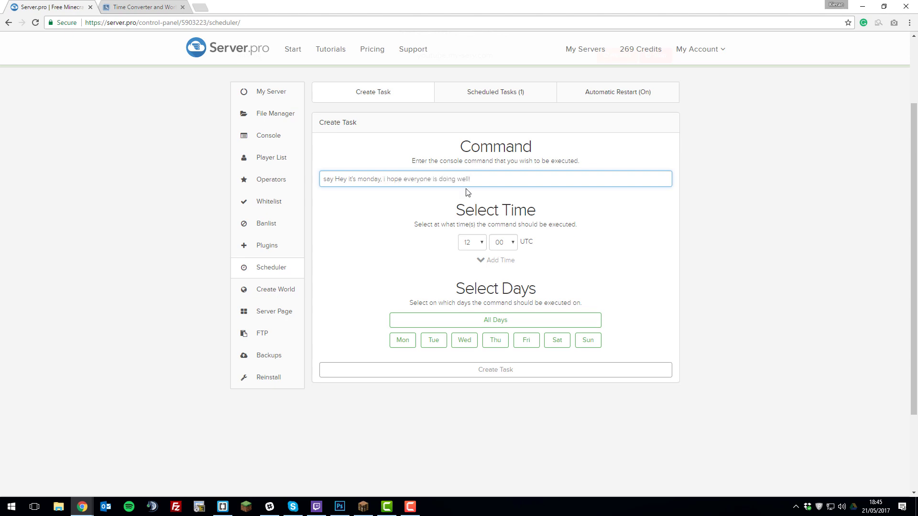
# Set the task to Mondays at 16:00 UTC, create it, and view both scheduled tasks.
pyautogui.click(403, 341)
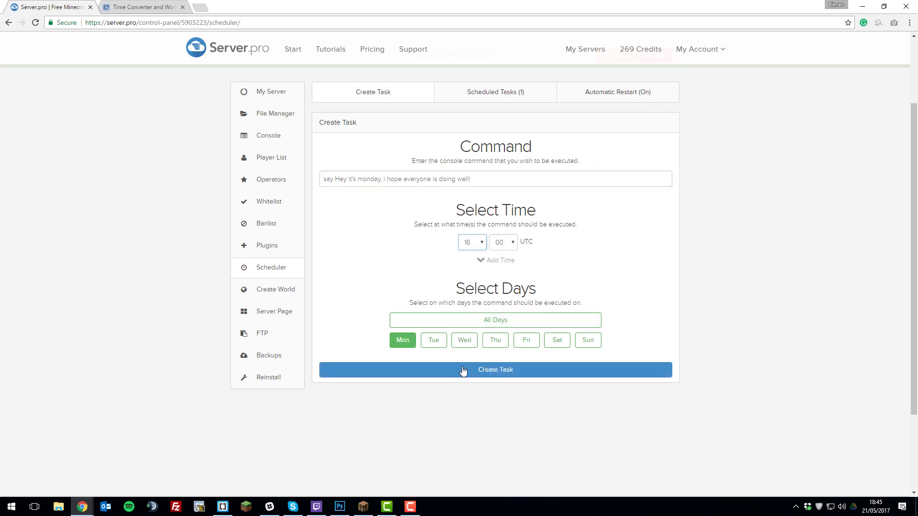
pyautogui.click(495, 370)
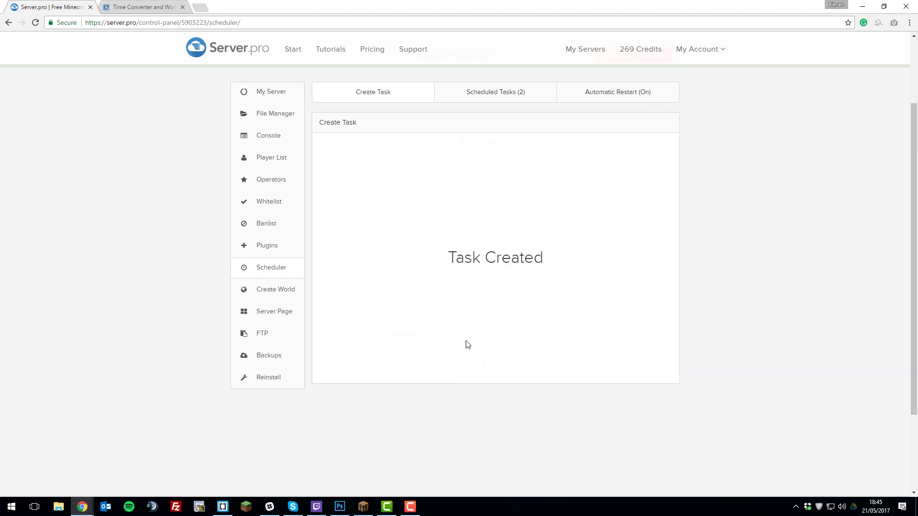
pyautogui.click(495, 92)
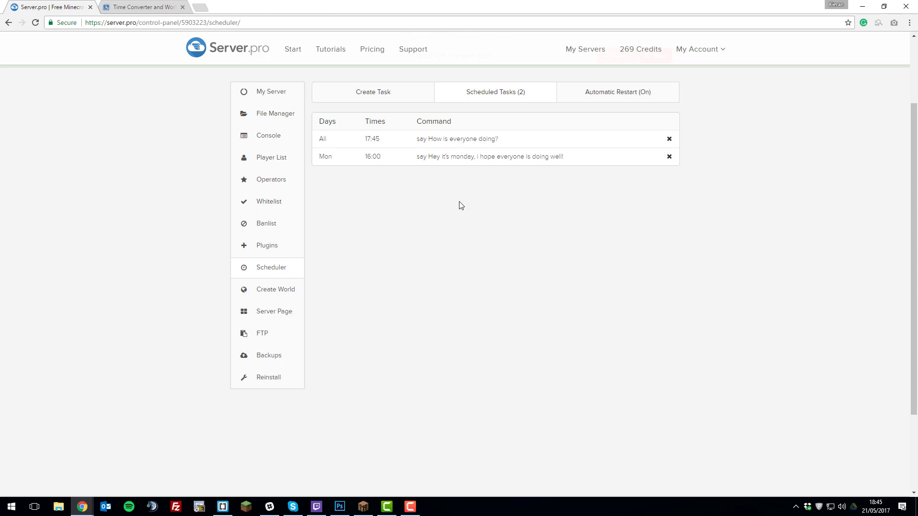
pyautogui.moveTo(457, 205)
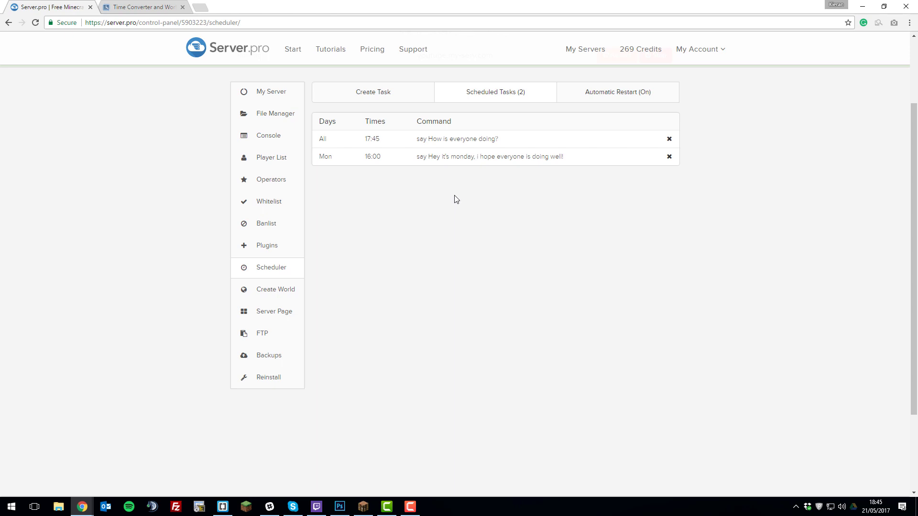
pyautogui.moveTo(452, 194)
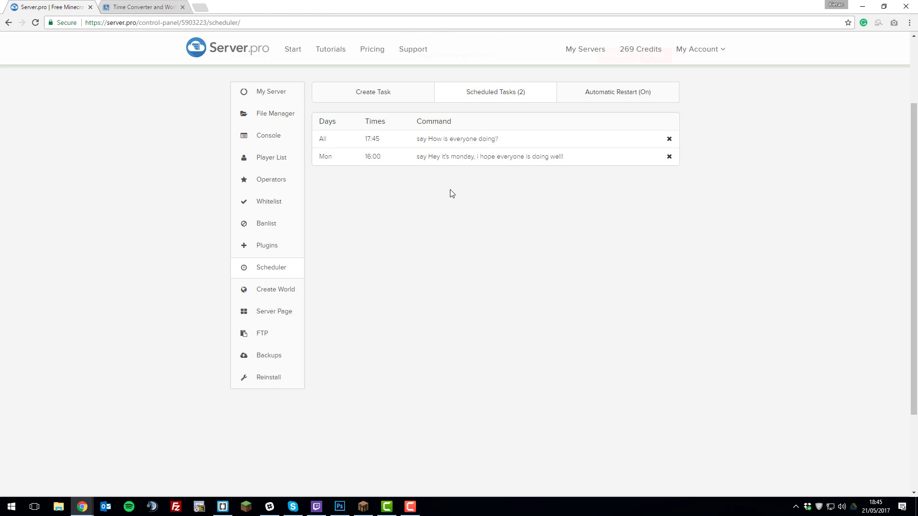